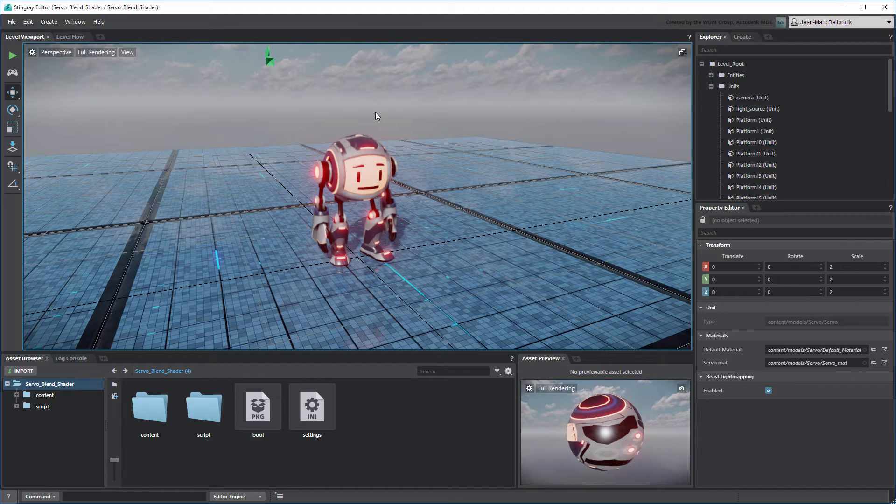
Open Servo_mat from the content folder and rename the Blend Ratio node's variable to Blend_Ratio.
left_click(149, 407)
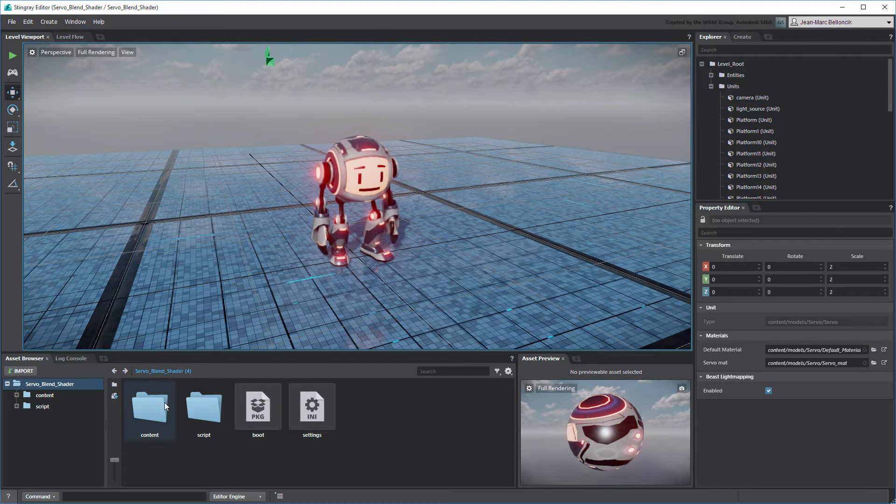
double_click(150, 406)
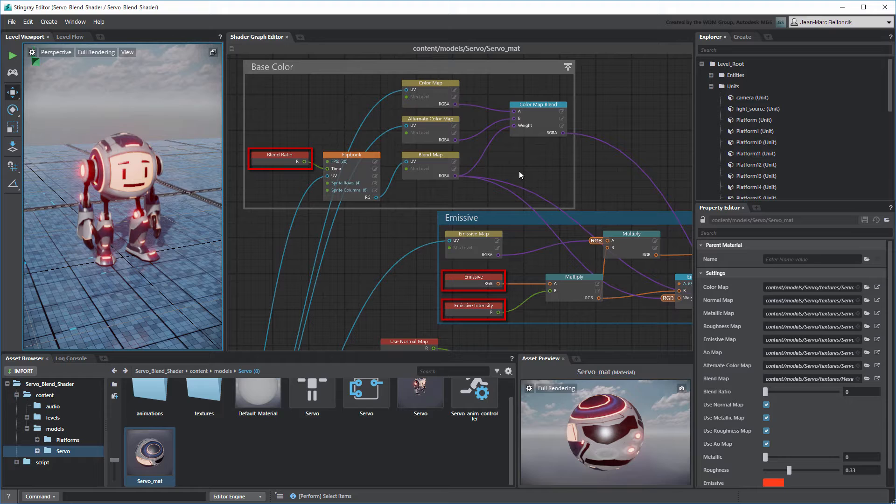
left_click(520, 175)
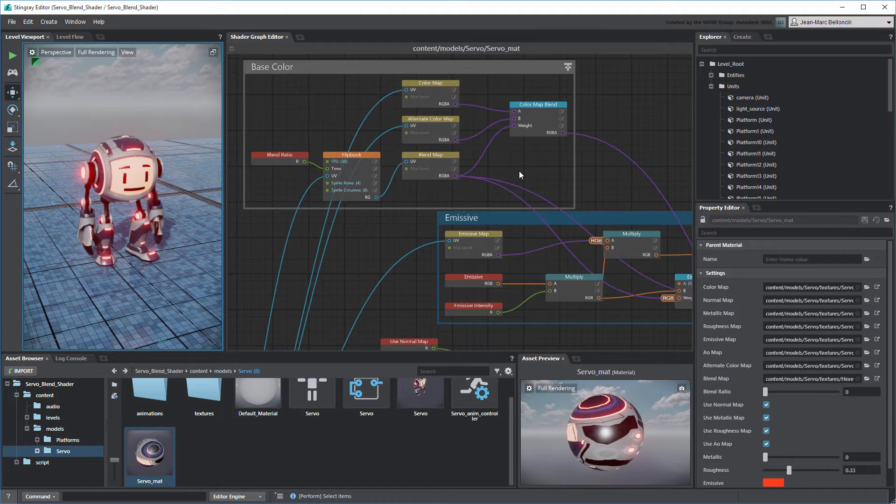
left_click(280, 157)
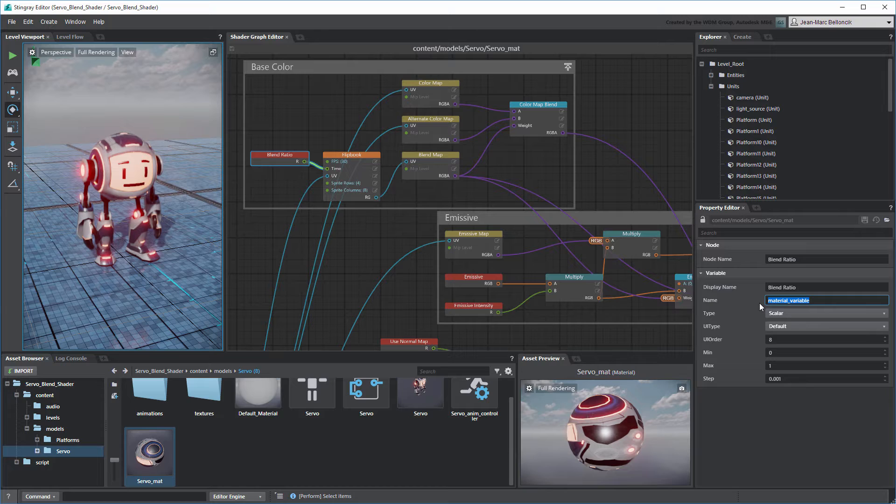
type("Blend_Ratio")
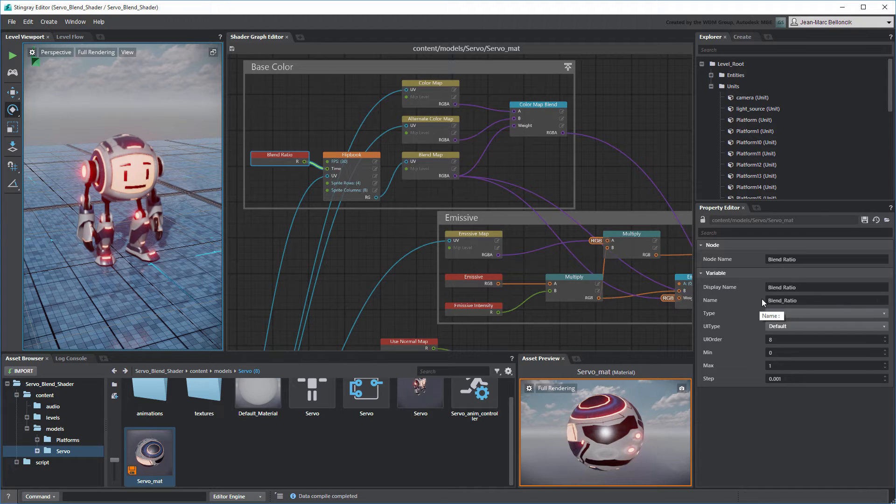
Open the Servo unit in the Unit Editor and add a Get Unit Mesh node to its flow.
left_click(823, 313)
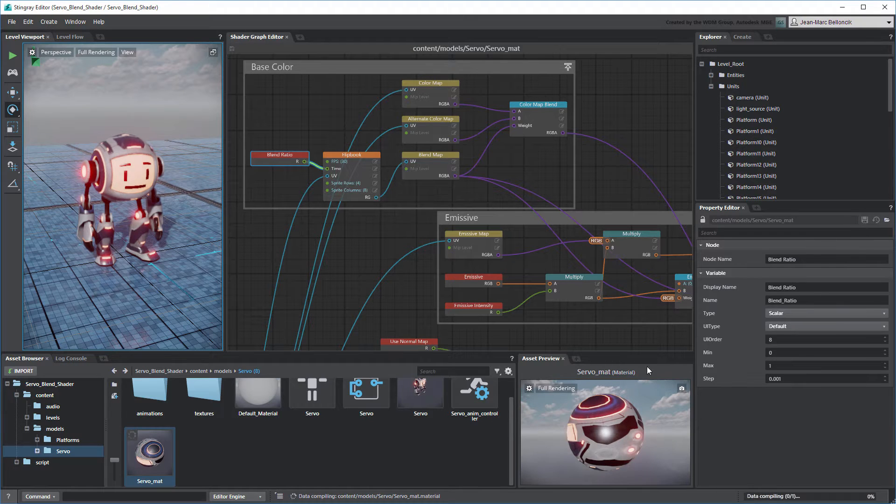
left_click(366, 404)
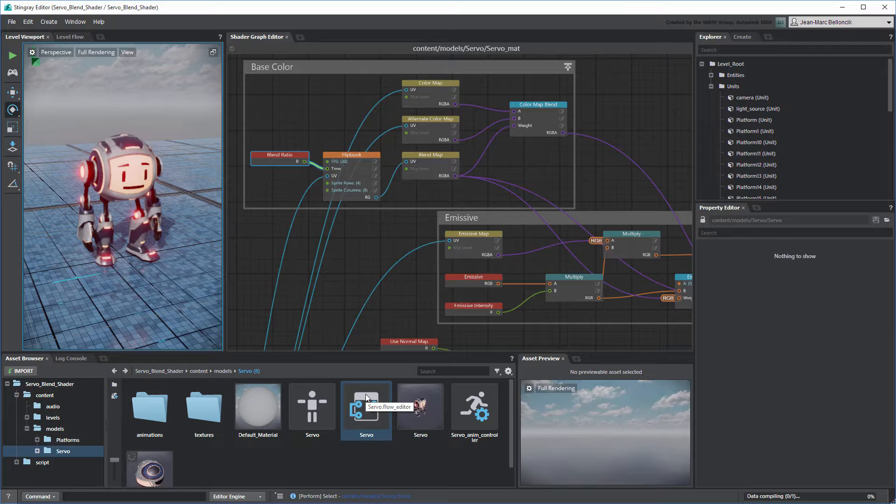
double_click(366, 403)
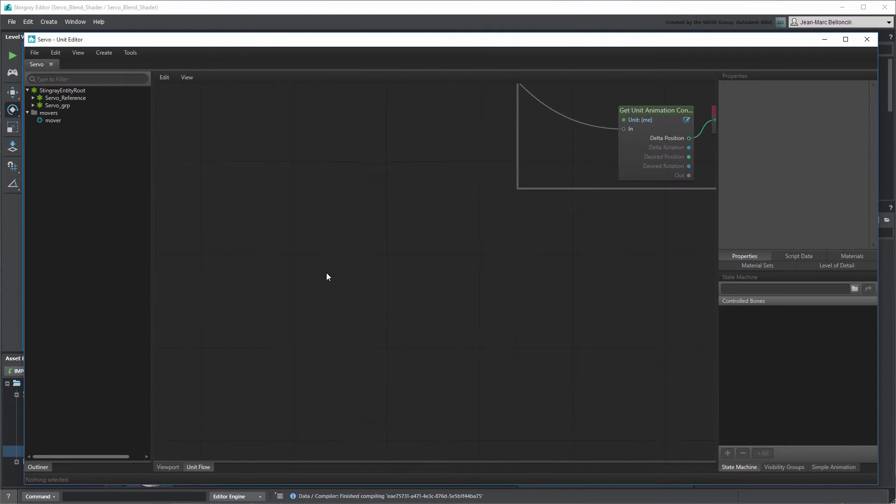
mouse_move(265, 127)
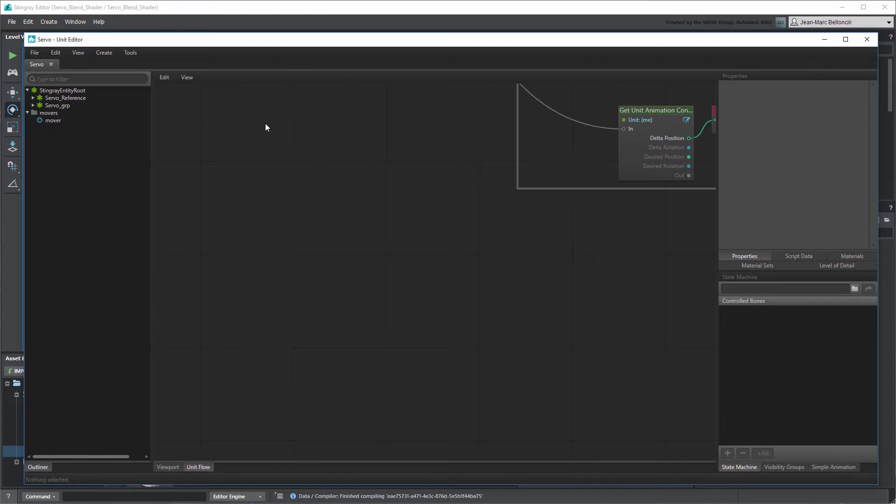
right_click(265, 128)
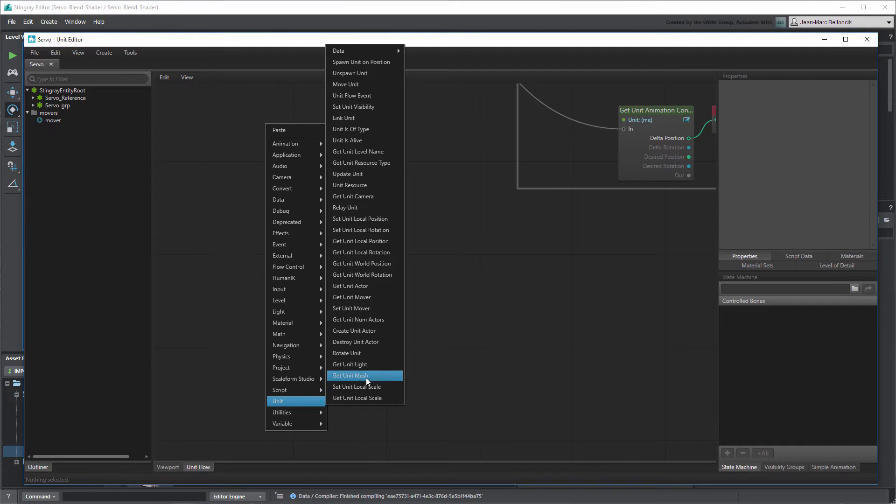
left_click(350, 376)
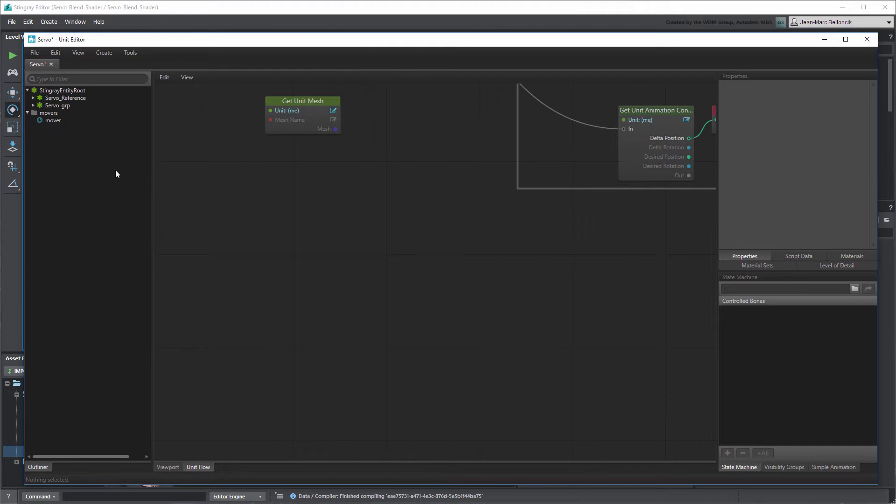
Pick the Servo_geo mesh under Servo_grp and enter Servo as the node's Mesh Name.
left_click(57, 106)
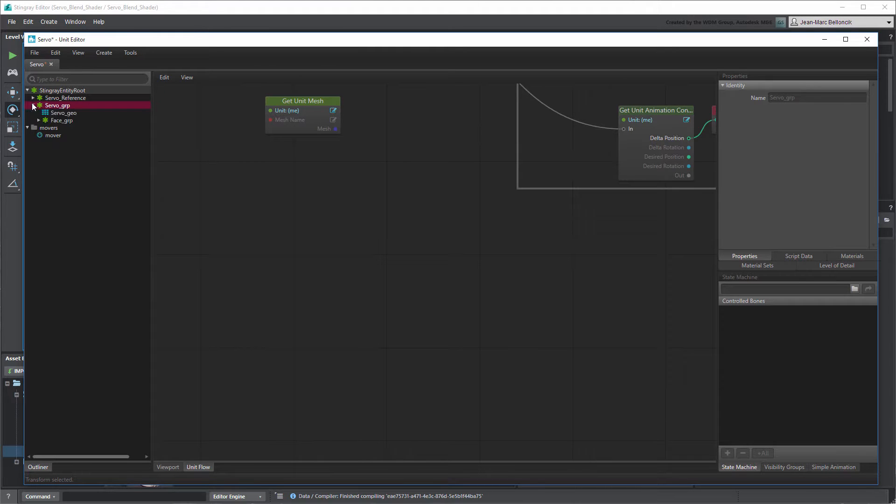
left_click(63, 113)
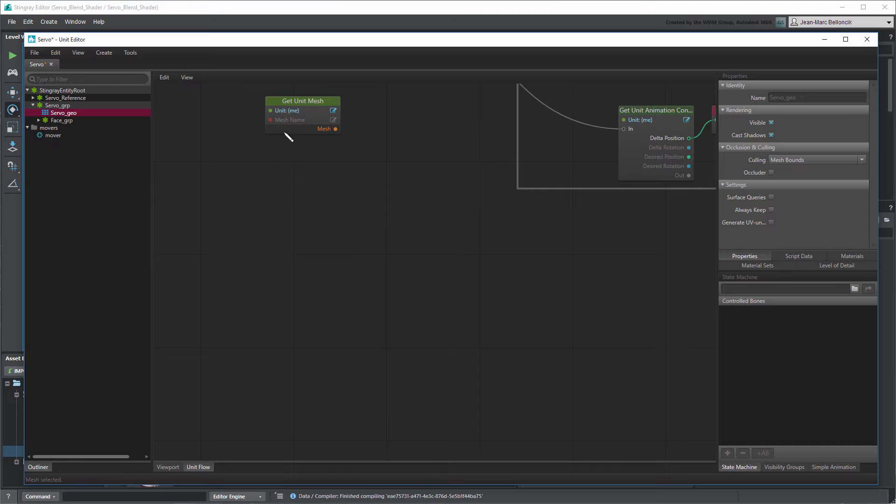
left_click(333, 121)
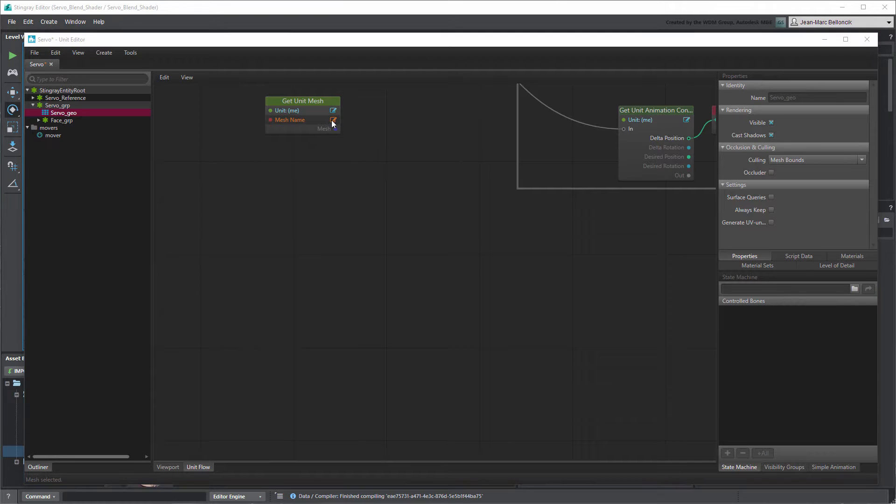
left_click(334, 120)
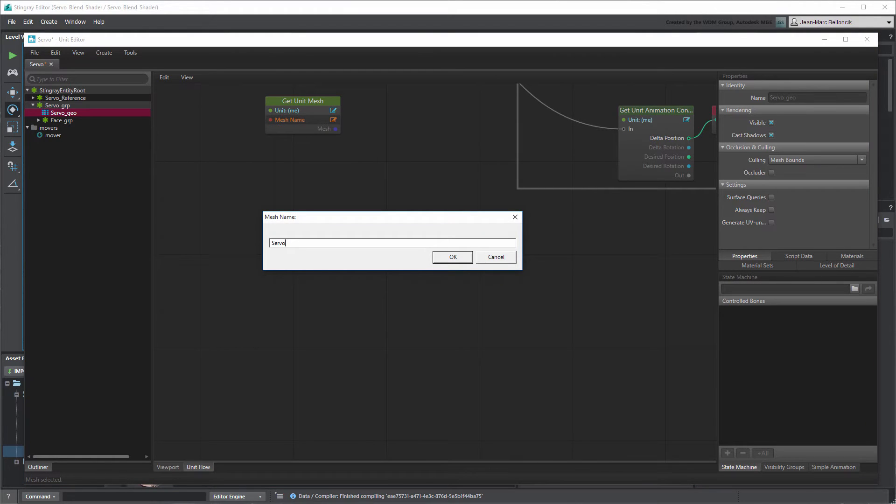
Confirm the Servo mesh name and add a Get Mesh Material node using Servo_mat.
left_click(452, 256)
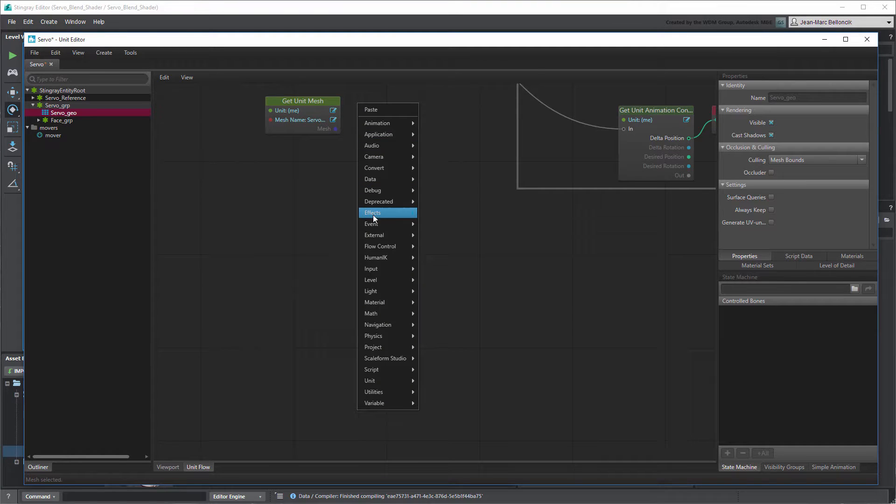
mouse_move(375, 302)
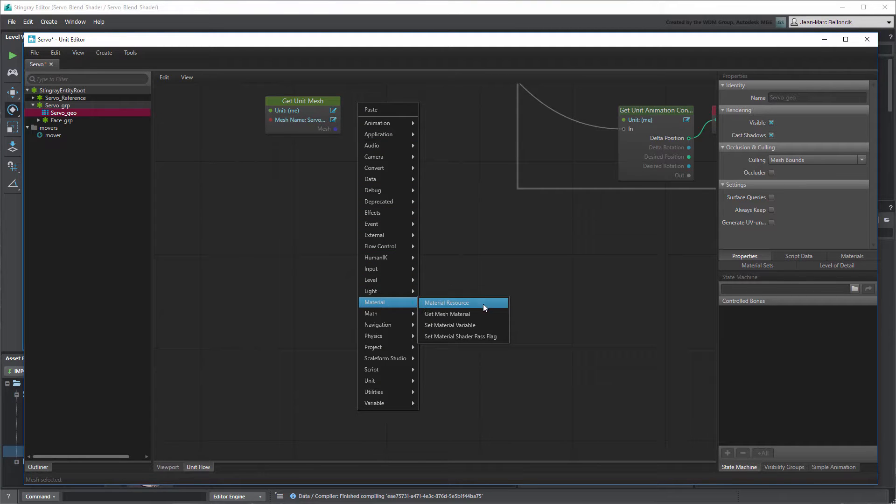
left_click(447, 302)
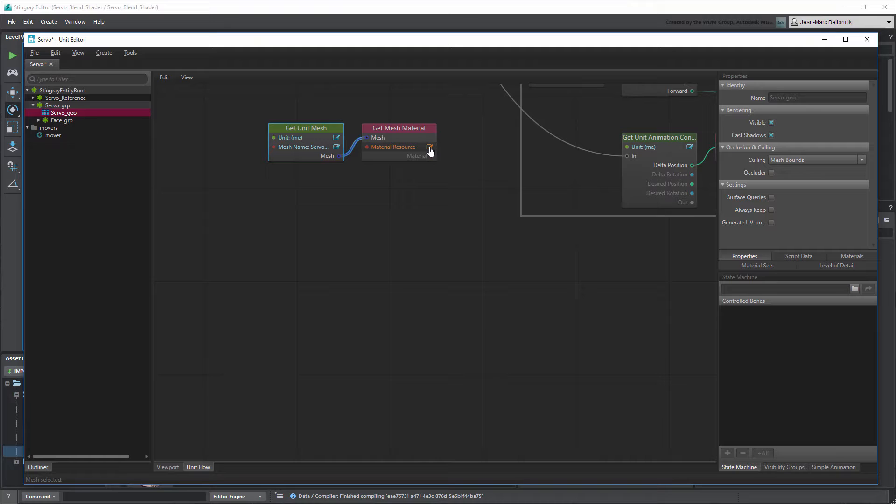
left_click(429, 147)
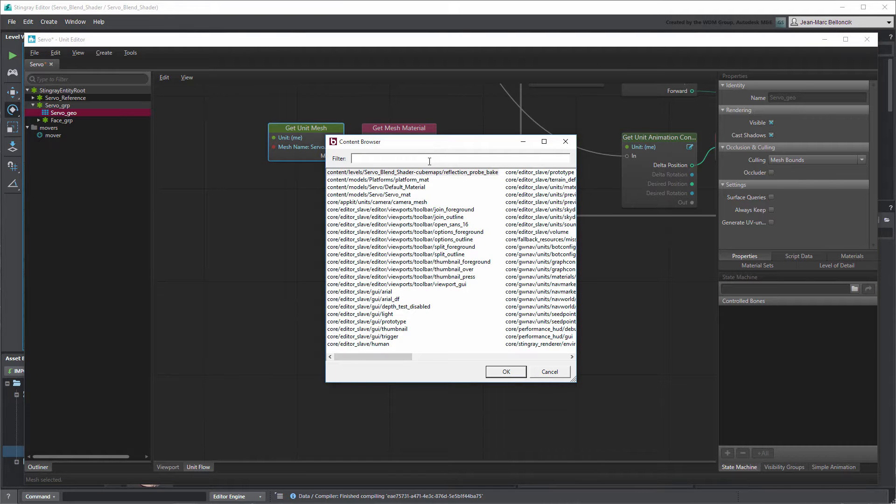
left_click(368, 194)
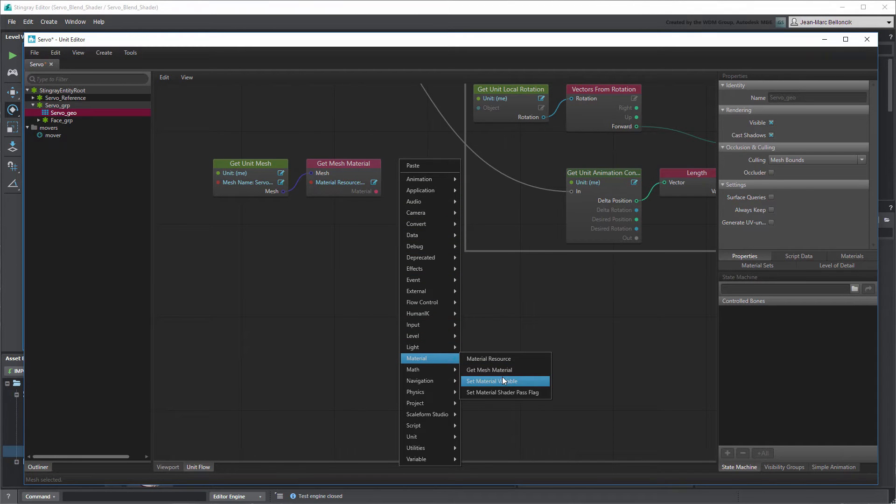
Add a Set Material Variable node and set its Variable to Blend_Ratio.
left_click(492, 381)
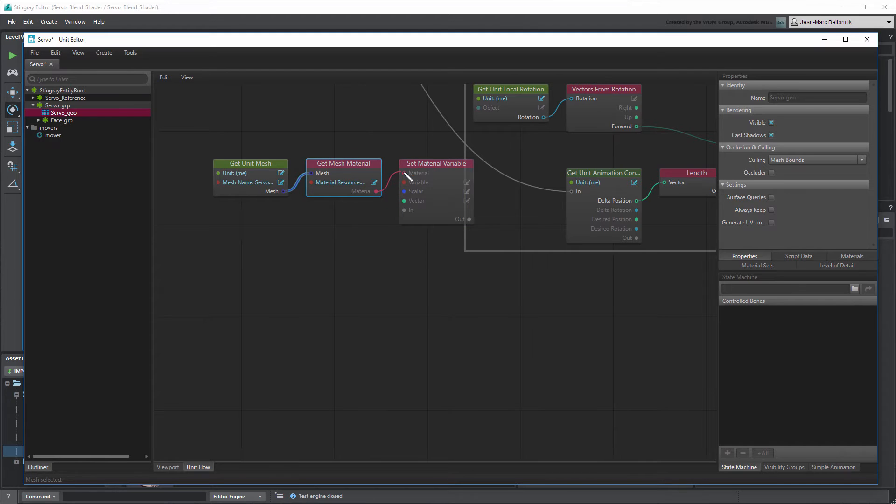
left_click(466, 182)
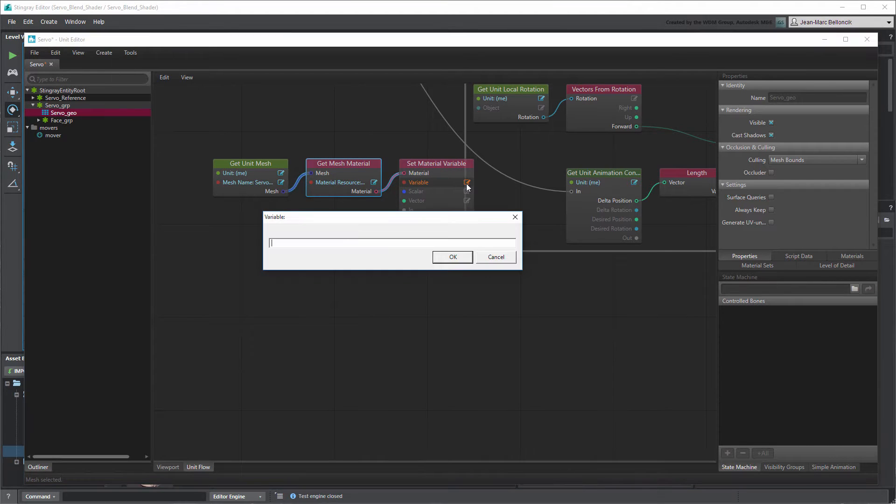
type("Blend_R")
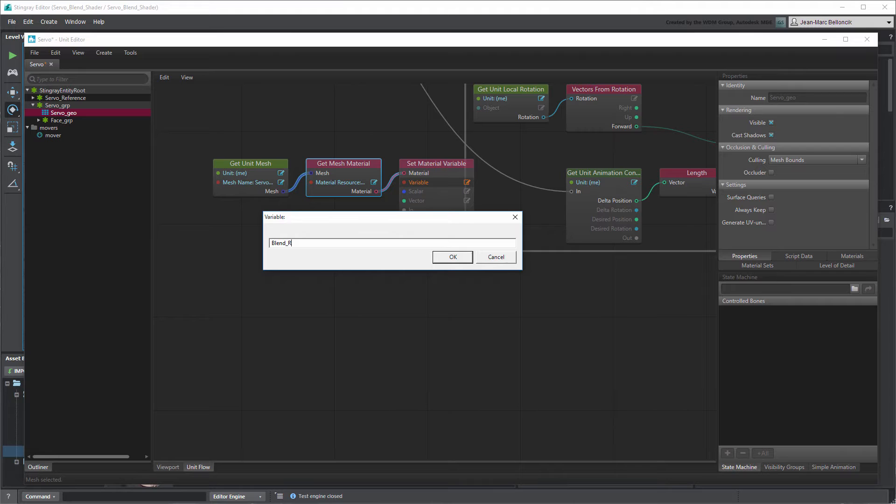
left_click(452, 256)
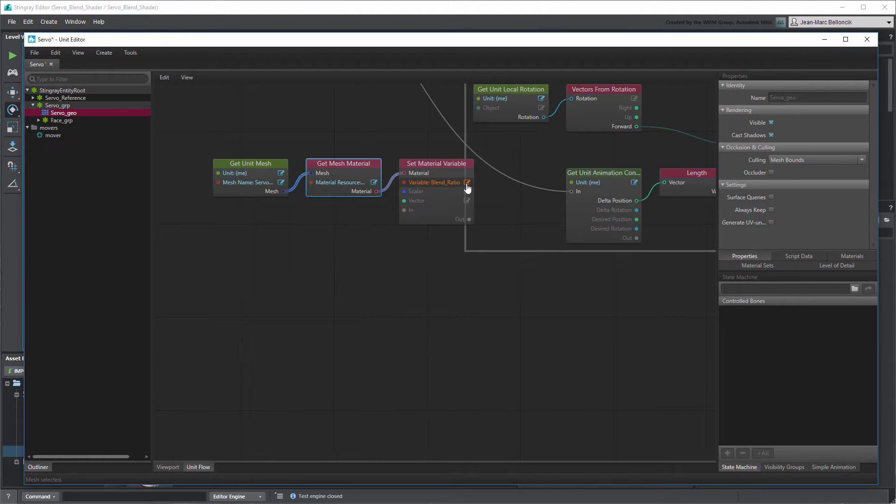
Add a Flow Control Counter node with start 0 and increment 0.01 feeding the scalar.
right_click(311, 215)
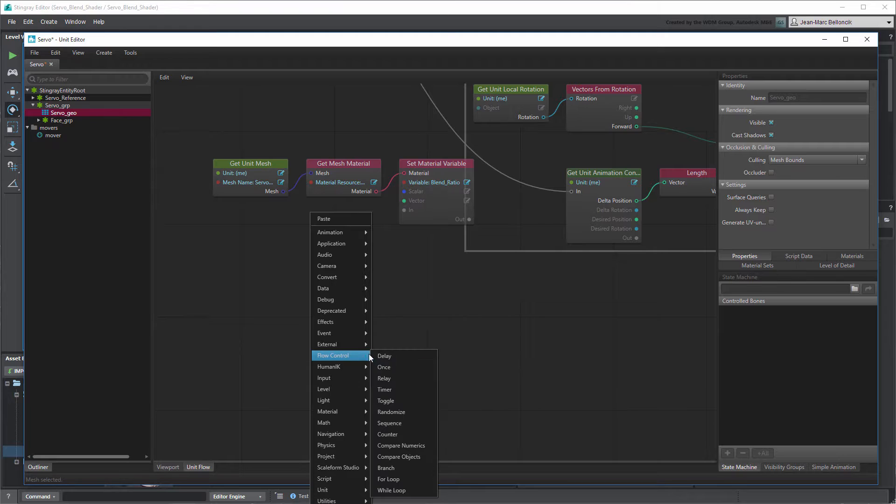
left_click(386, 434)
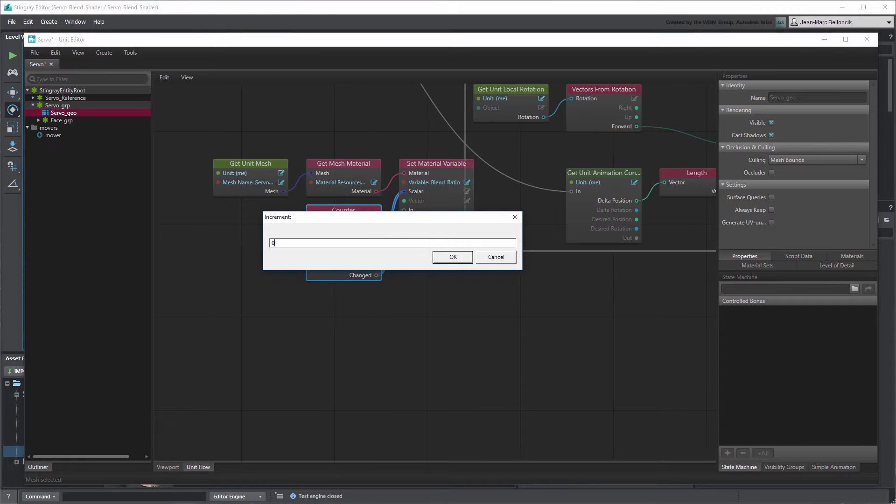
left_click(451, 257)
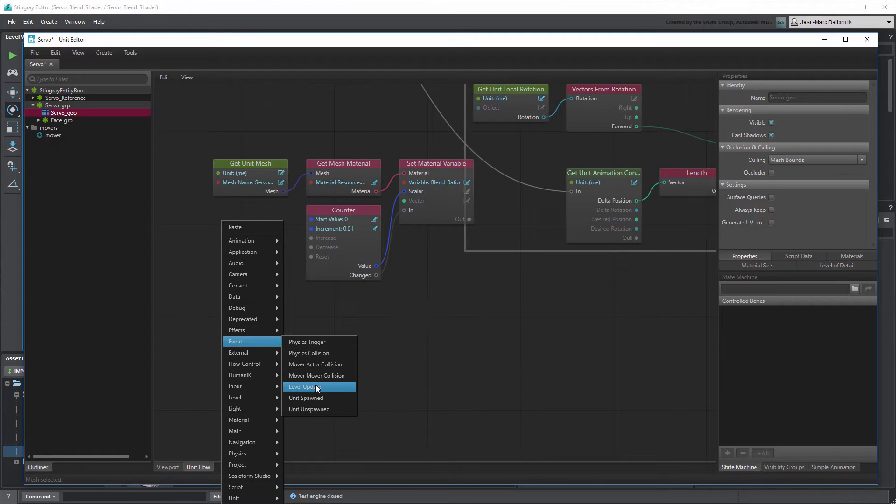
Add a Level Update event node driving the Counter's Increase input.
left_click(304, 386)
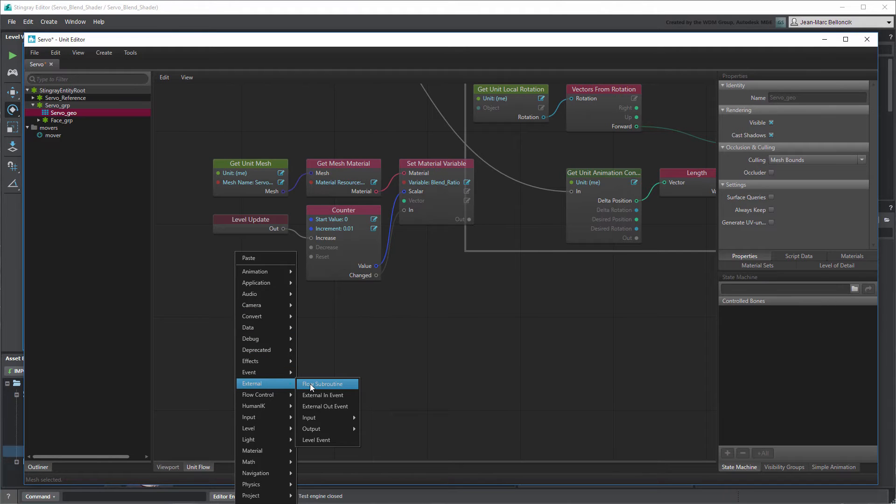
Add a Flow Subroutine running script/Counter with start value 0.
left_click(323, 384)
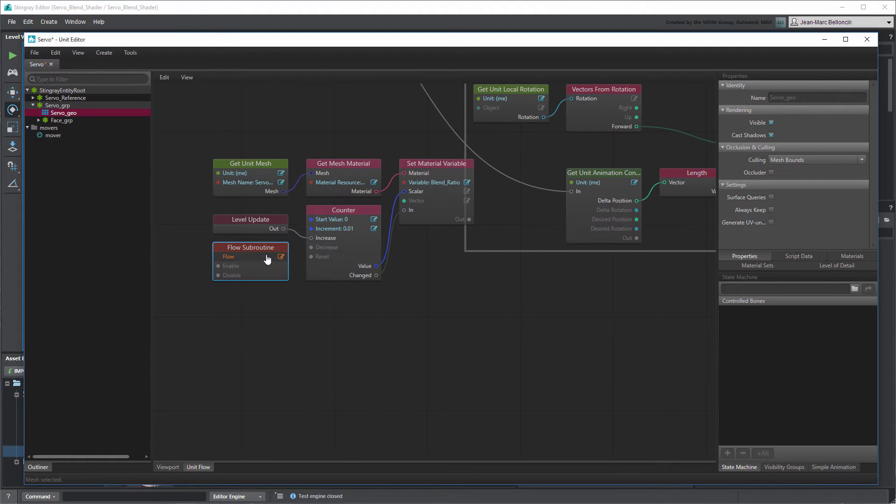
left_click(281, 257)
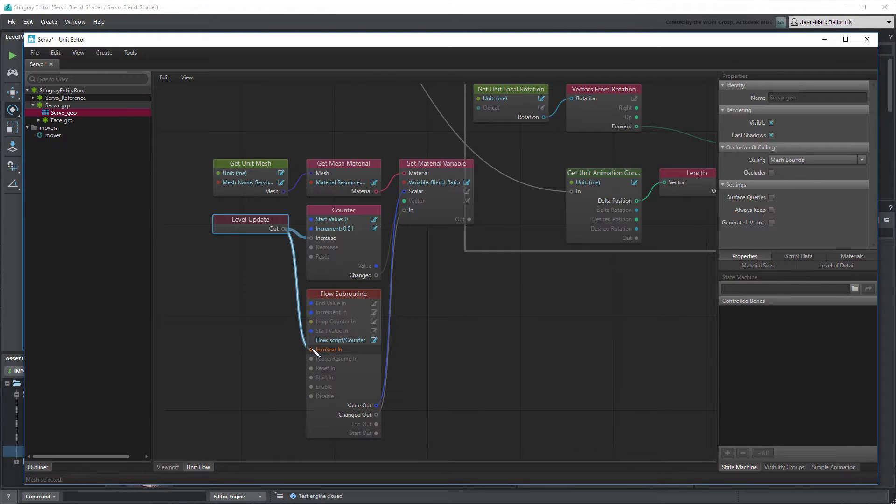
left_click(374, 330)
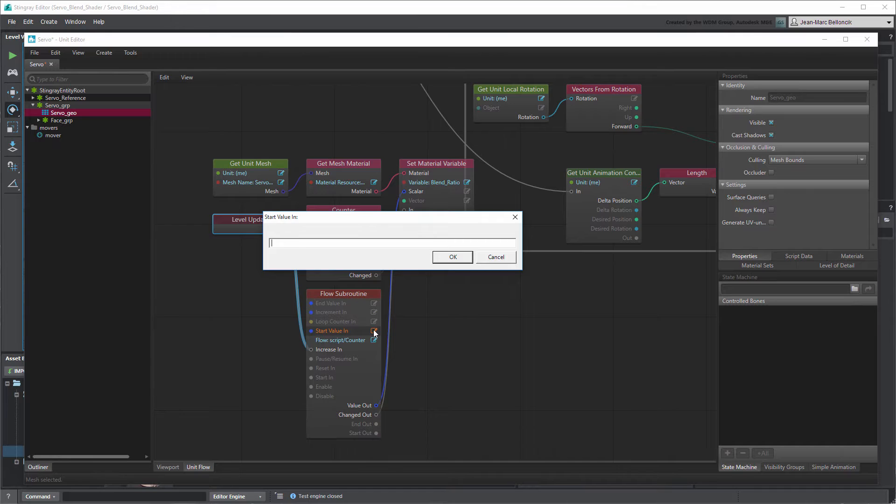
left_click(452, 256)
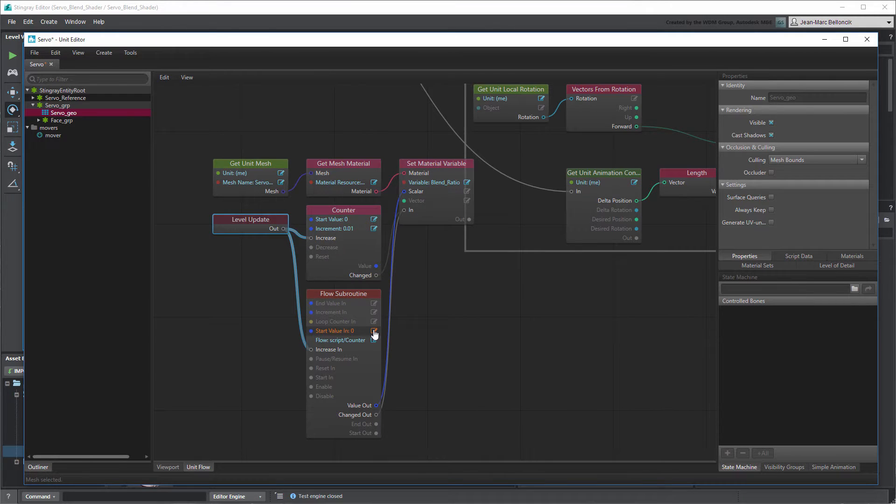
Set the subroutine's end value to 1, increment 0.01 and Loop Counter to False.
left_click(374, 303)
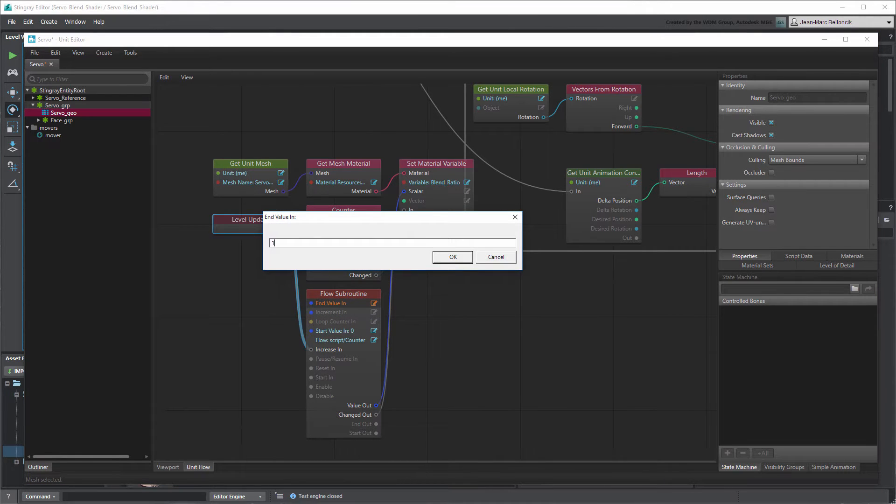
left_click(452, 256)
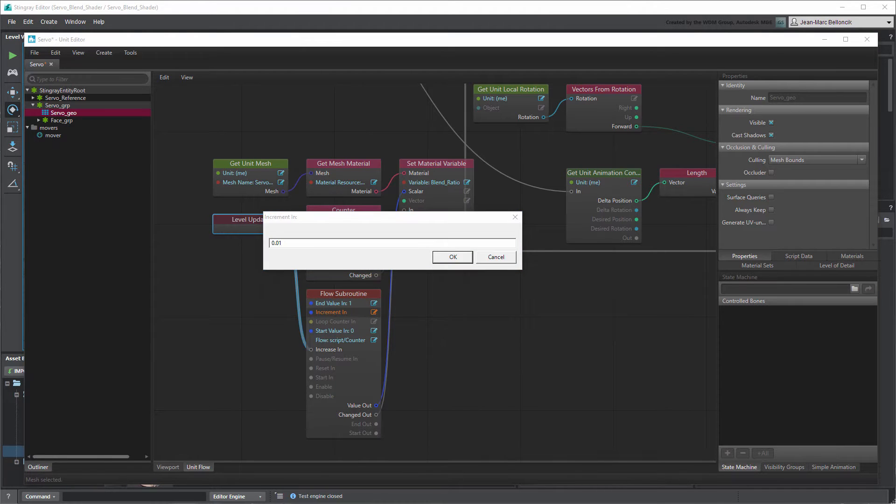
left_click(451, 257)
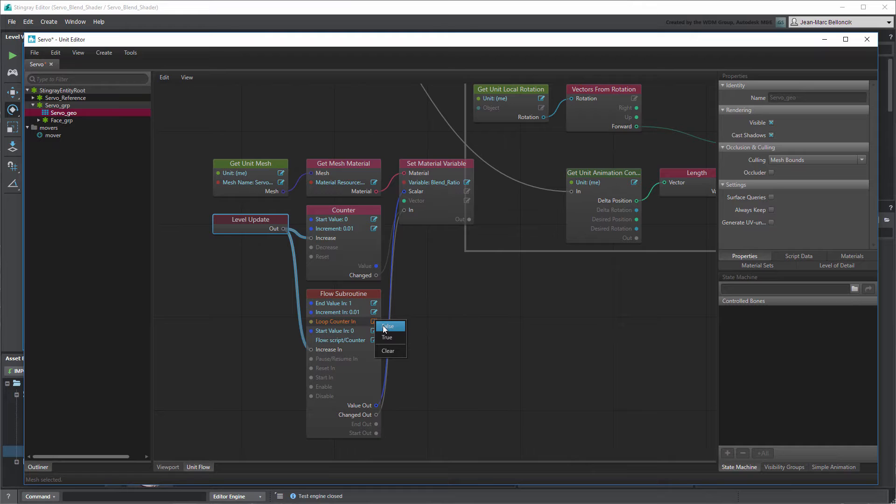
left_click(387, 326)
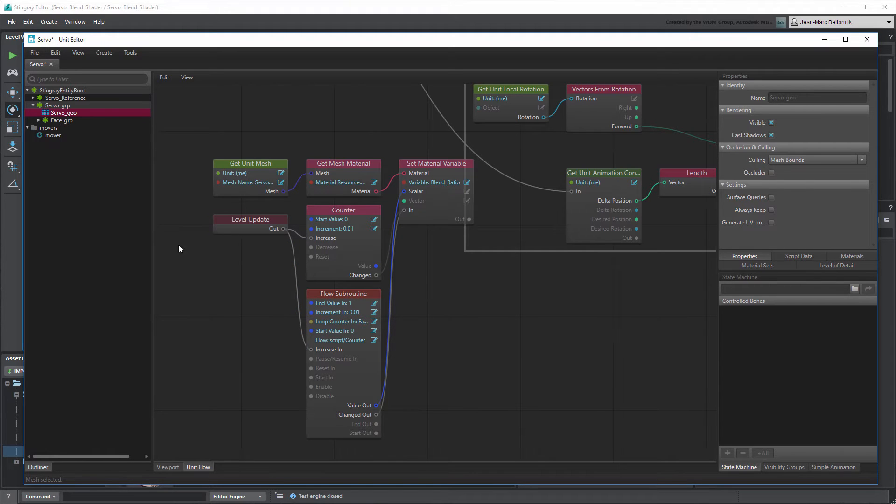
right_click(180, 248)
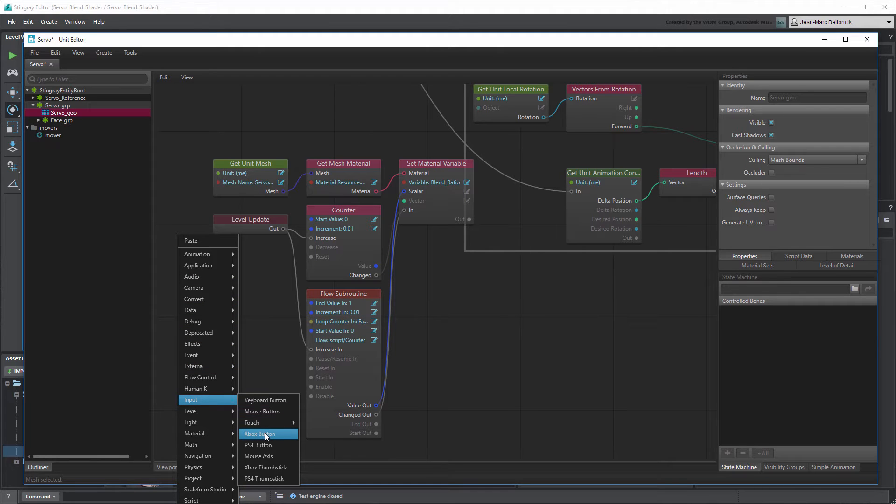
Add an Xbox Button input node responding to the x button to start the subroutine.
left_click(261, 434)
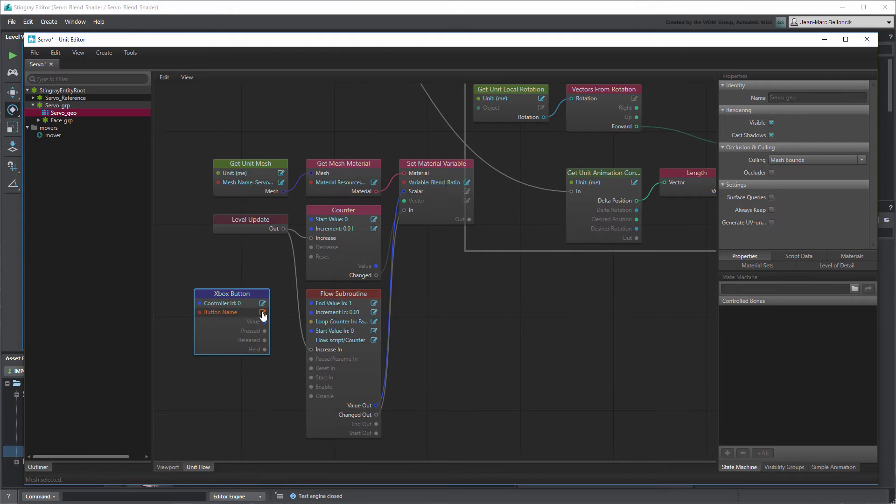
left_click(264, 311)
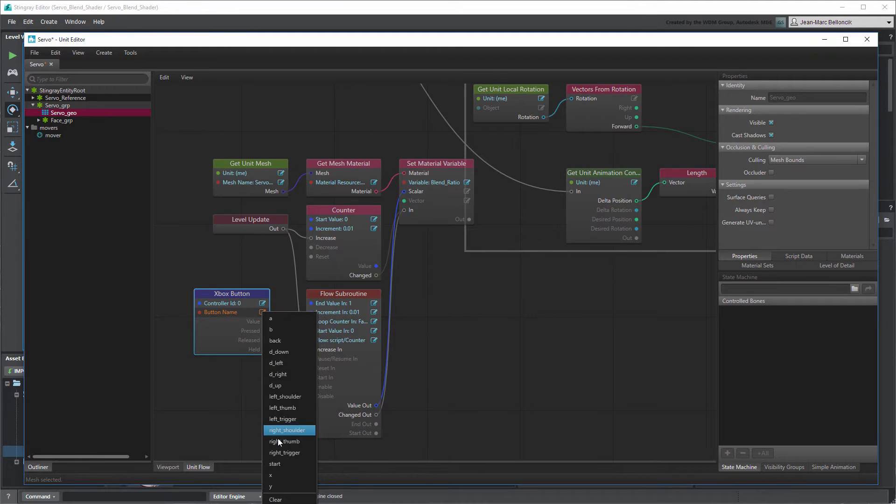
left_click(270, 476)
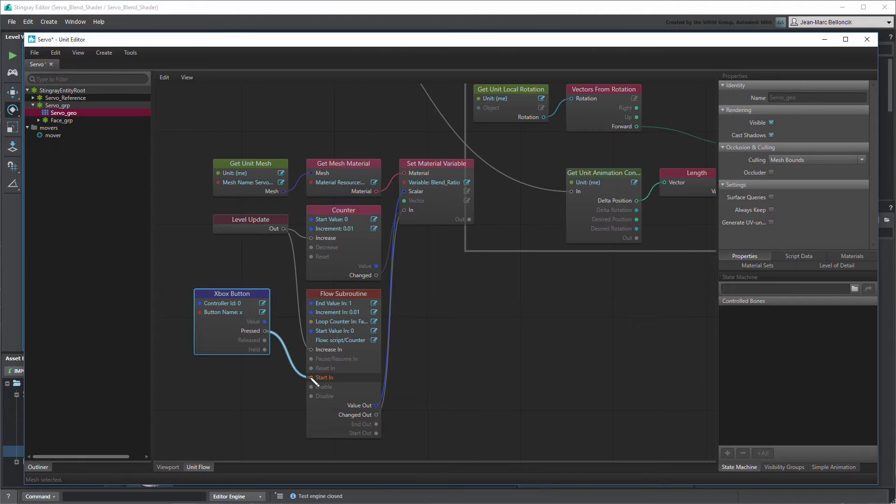
Save the Servo unit from the Unit Editor's File menu.
left_click(33, 52)
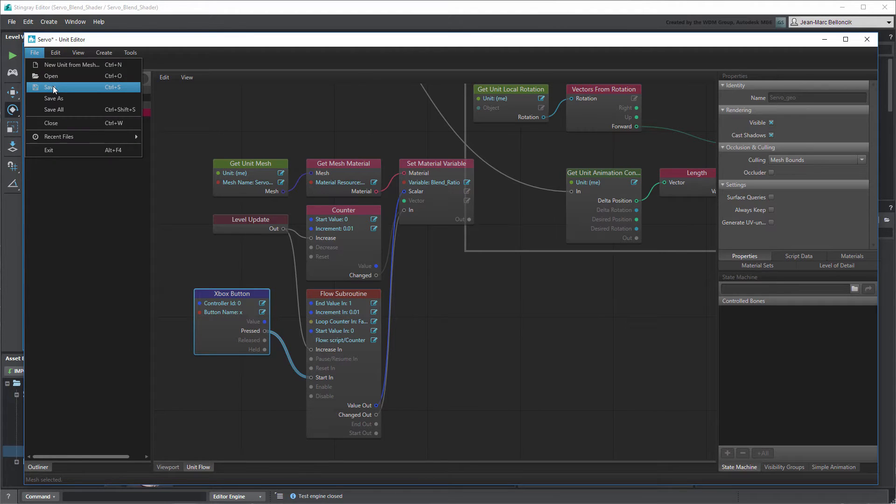
left_click(52, 87)
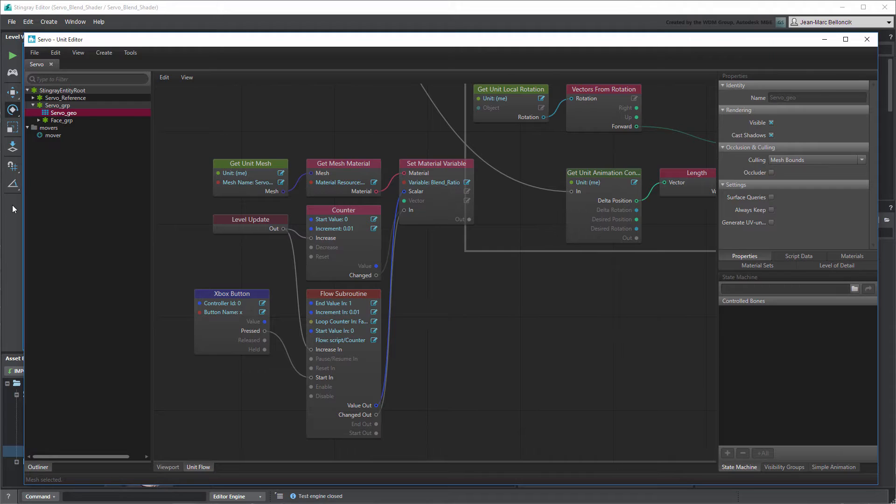
left_click(13, 55)
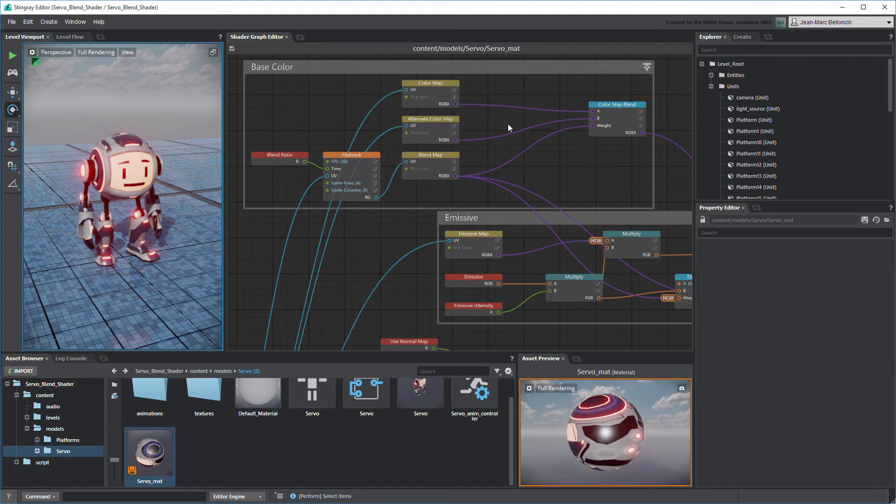
Add an If node to the Base Color group and name it Color Inversion Switch.
right_click(509, 127)
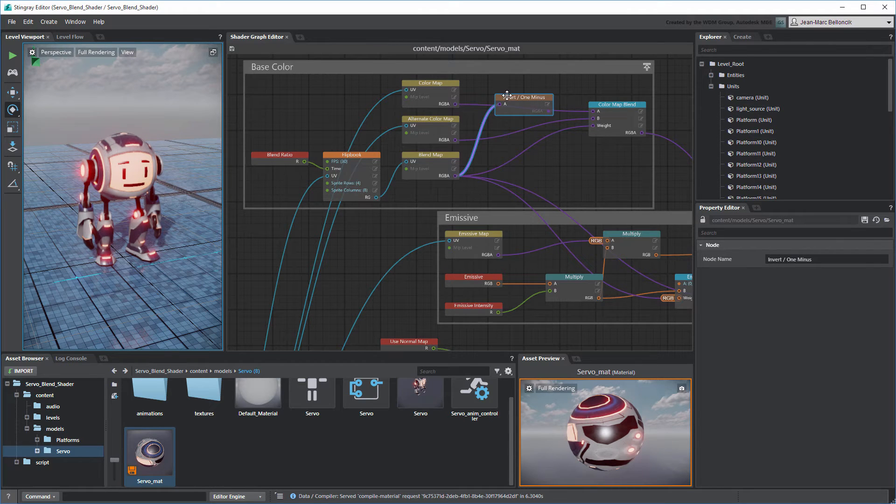
right_click(566, 159)
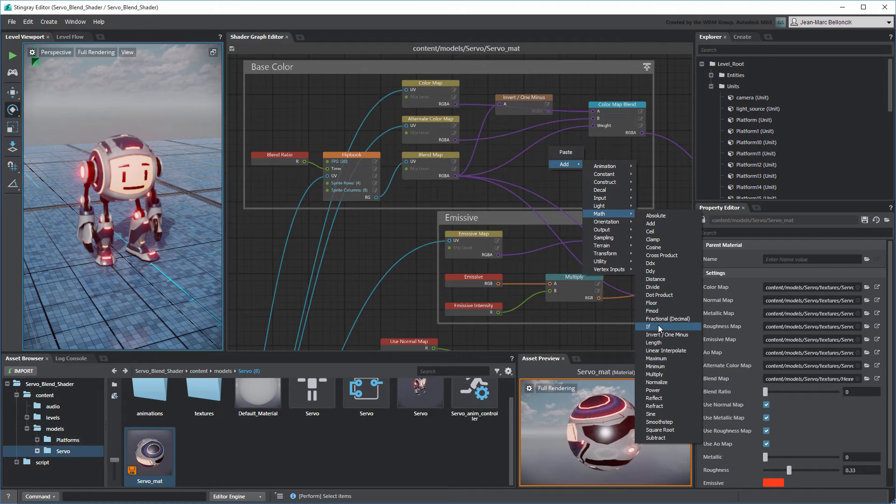
left_click(649, 326)
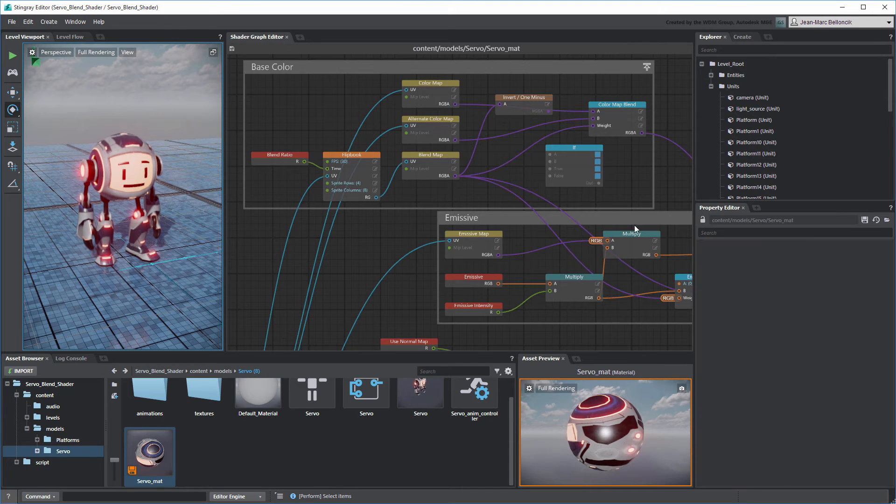
left_click(573, 166)
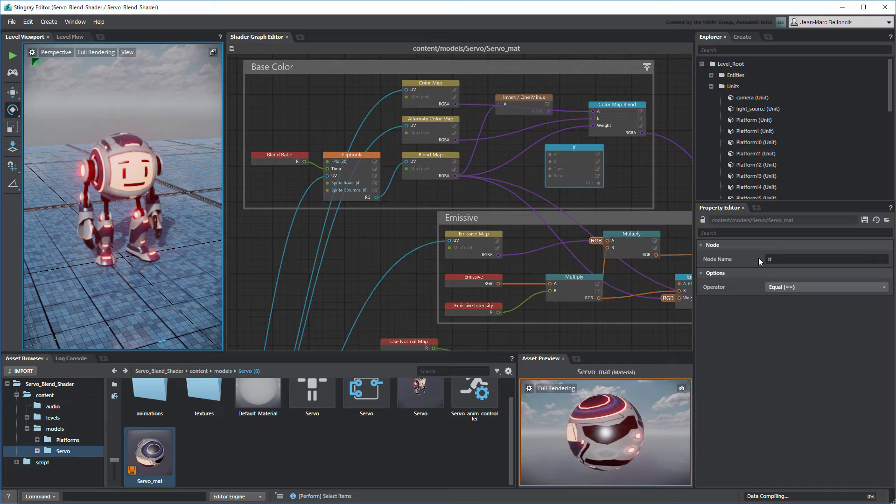
type("Col")
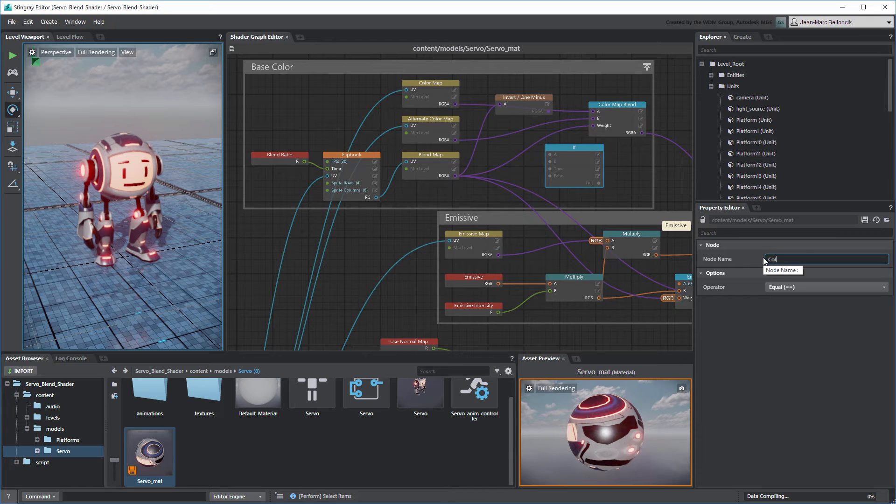
type("Color Inver")
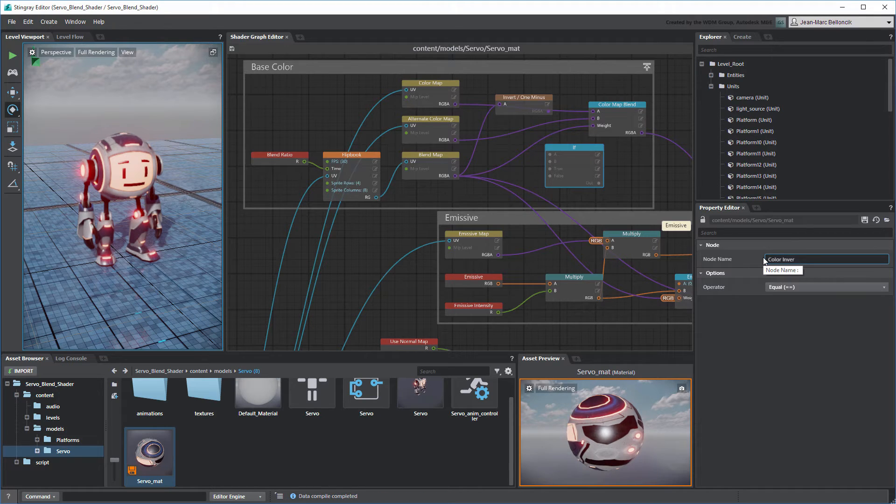
type("Color Inversion Switch")
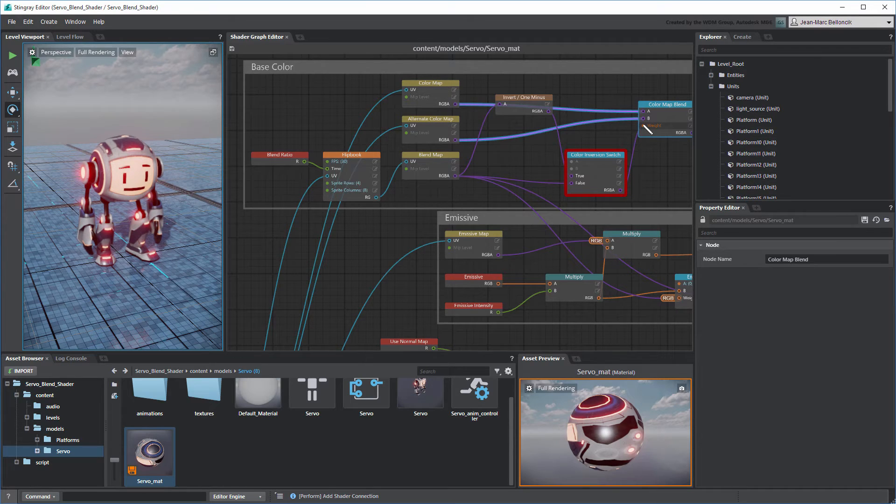
Duplicate Blend Ratio as Invert Blend / Invert_Blend with UIType Checkbox, wired to the switch.
left_click(279, 155)
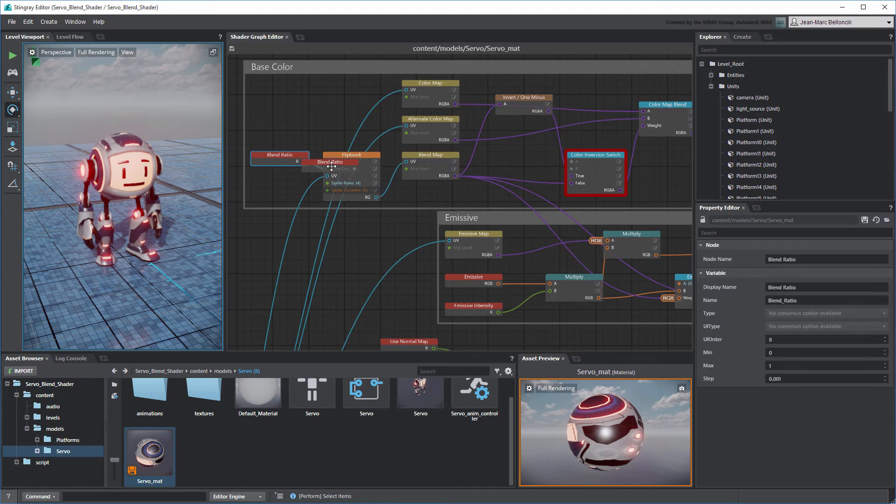
left_click_drag(330, 161, 331, 126)
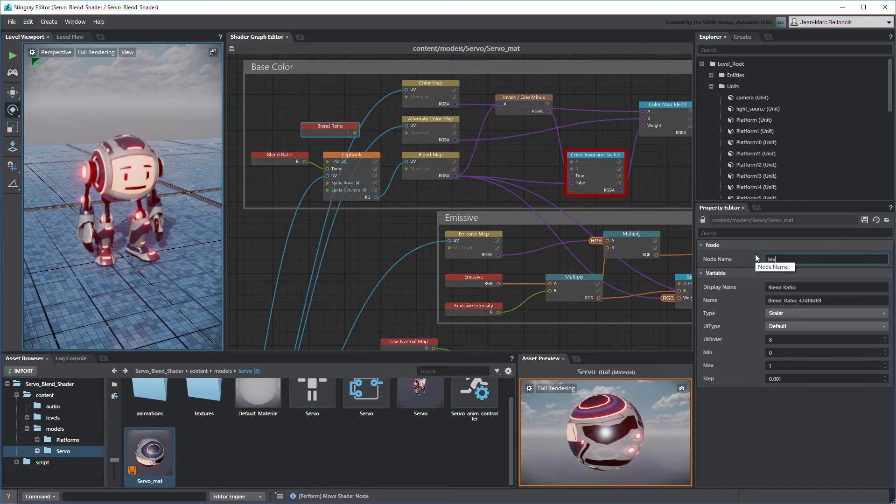
type("Invert Blend")
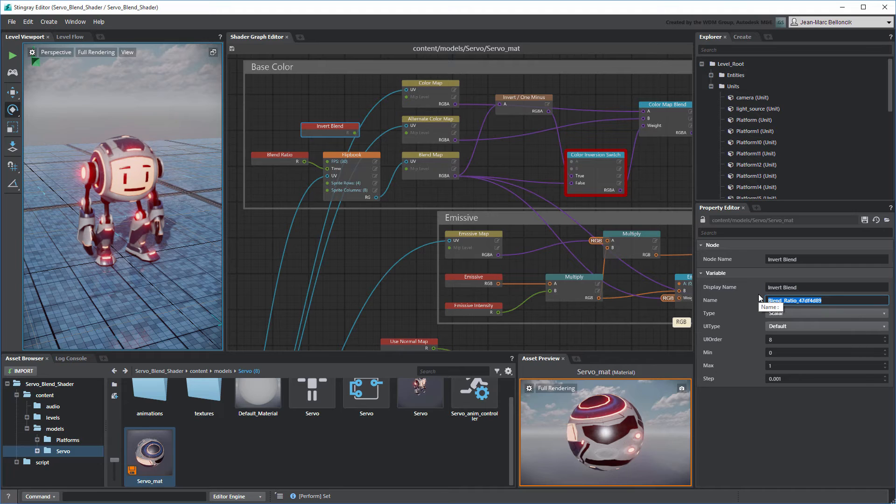
type("Invert_Blend")
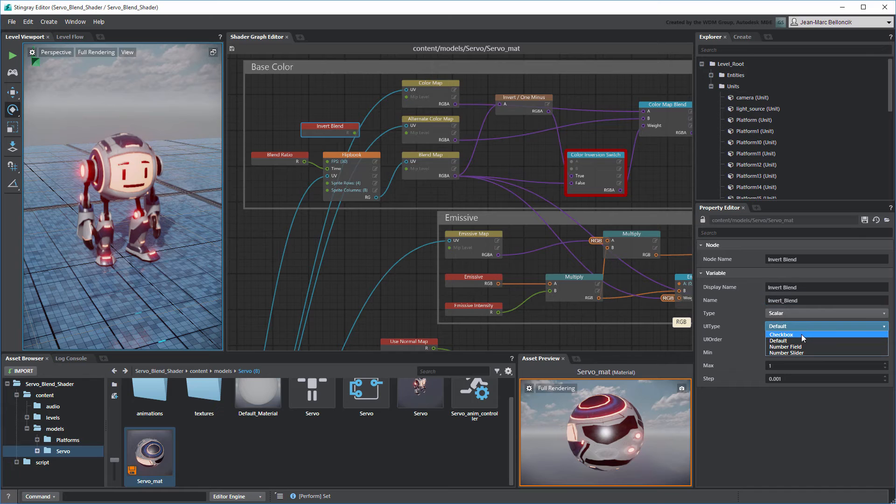
left_click(782, 334)
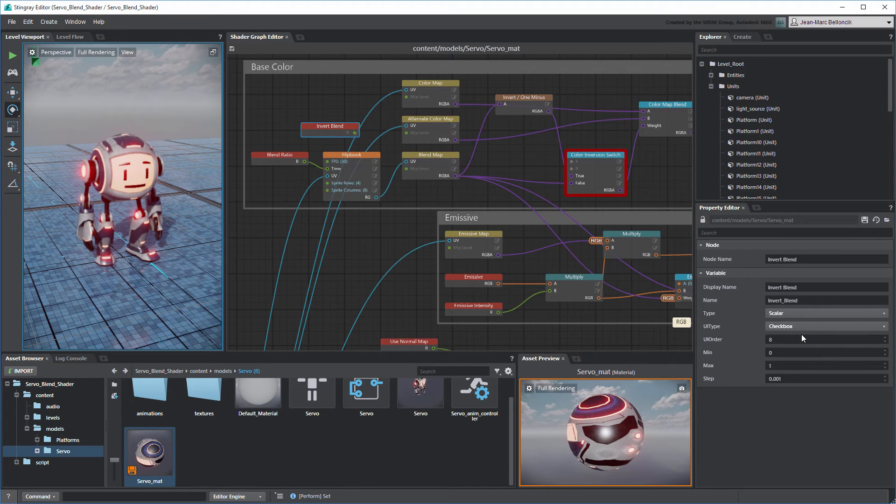
left_click_drag(330, 130, 343, 136)
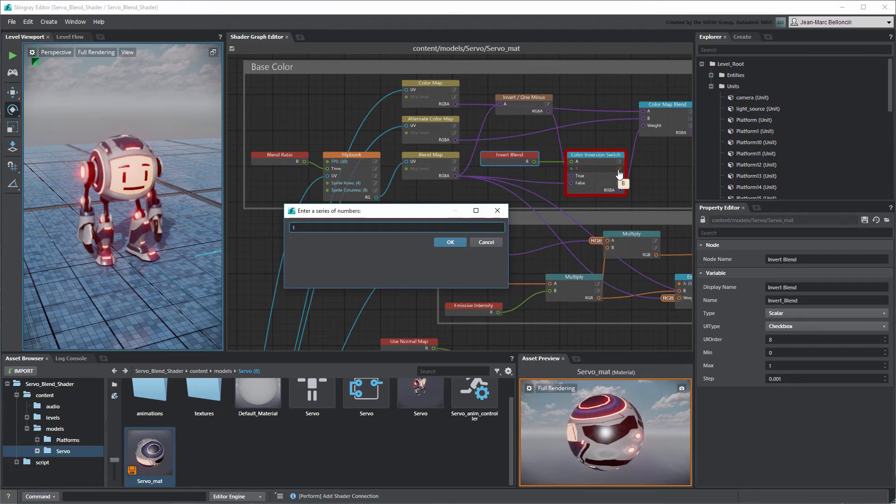
Confirm switch input value 1, set Blend Ratio to 0 and save Servo_mat.
left_click(450, 241)
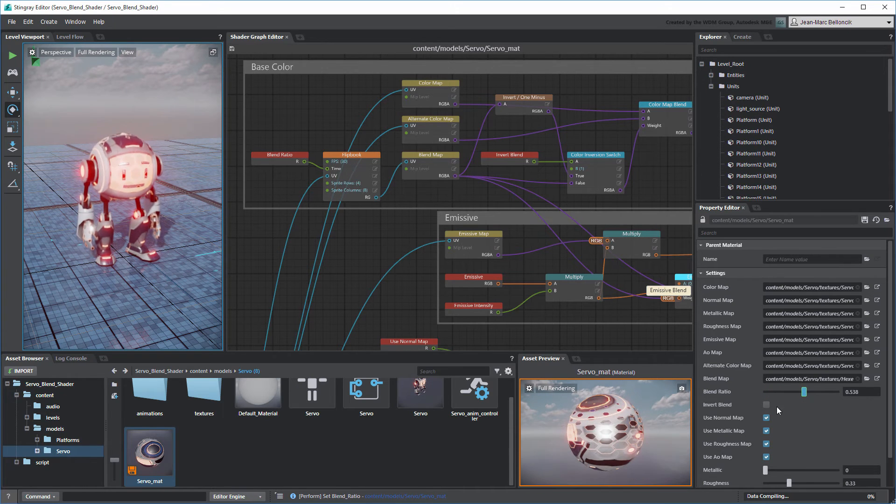
left_click(766, 404)
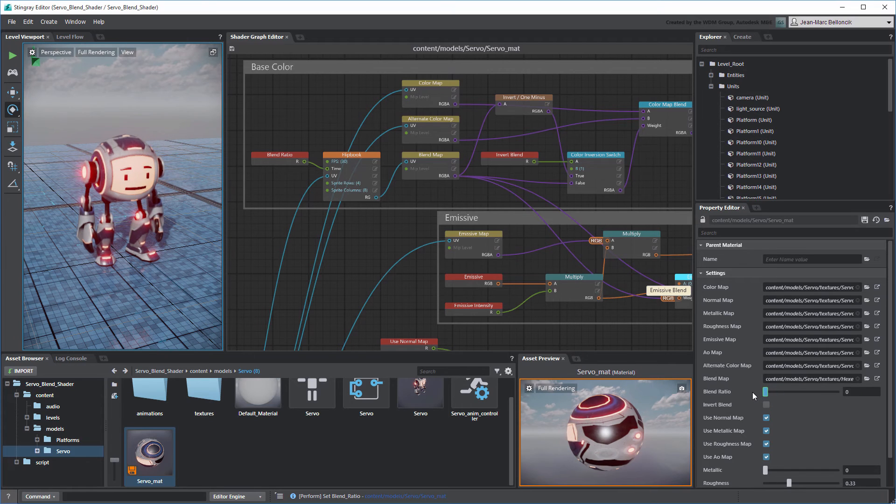
left_click(864, 221)
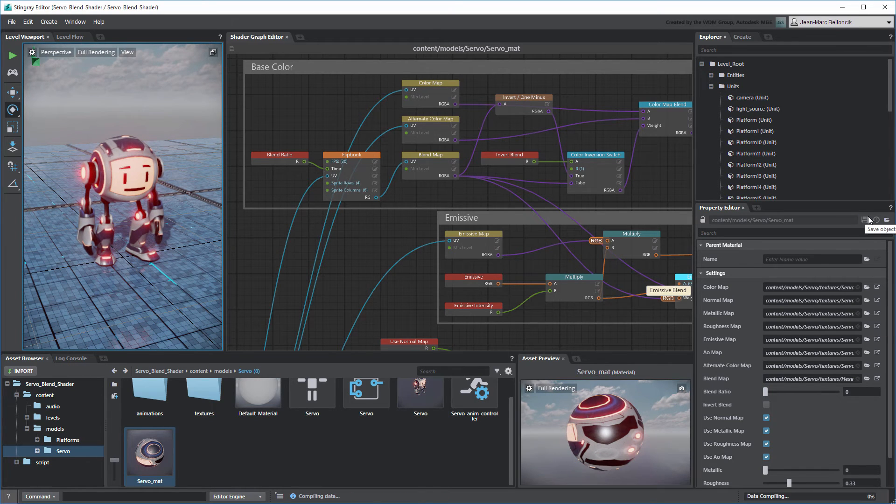
left_click(366, 399)
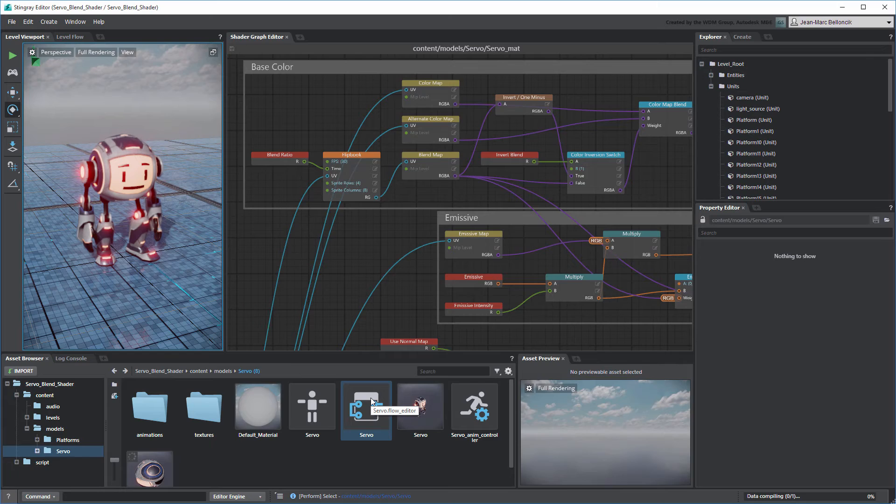
In Servo's Unit Flow, rename the first lower setter's variable to Invert_Blend.
double_click(366, 406)
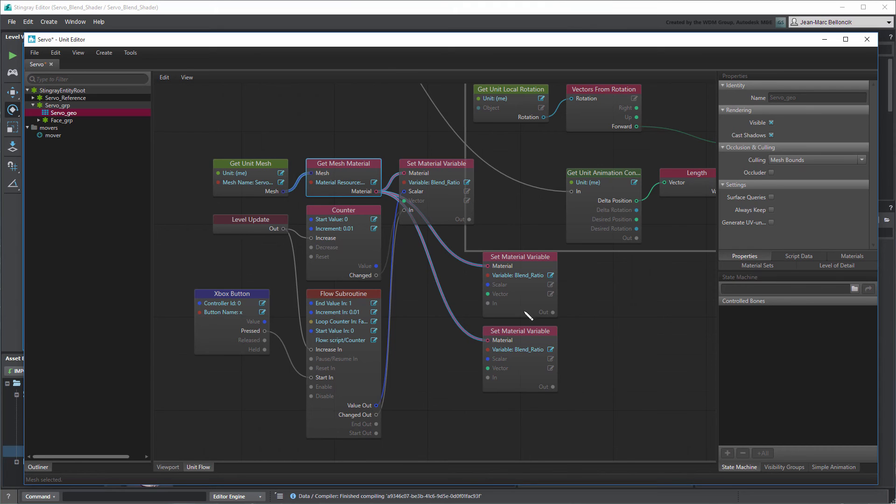
left_click(551, 275)
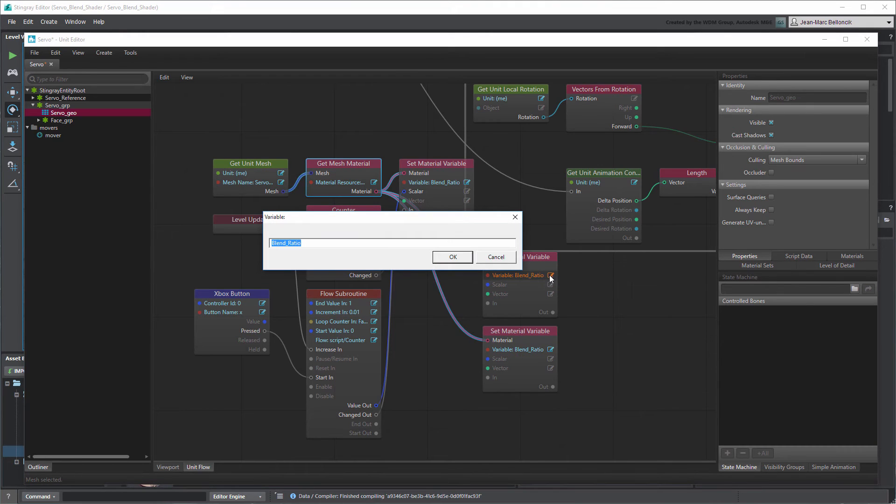
type("Invert_")
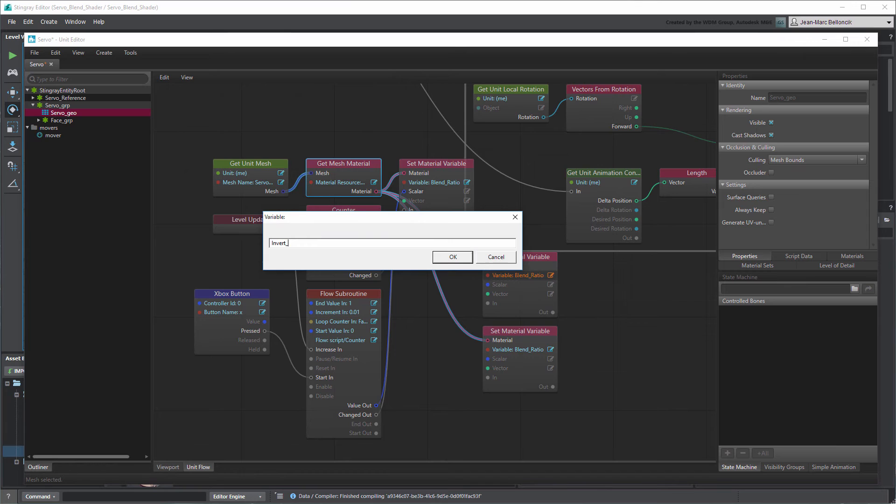
type("Blend")
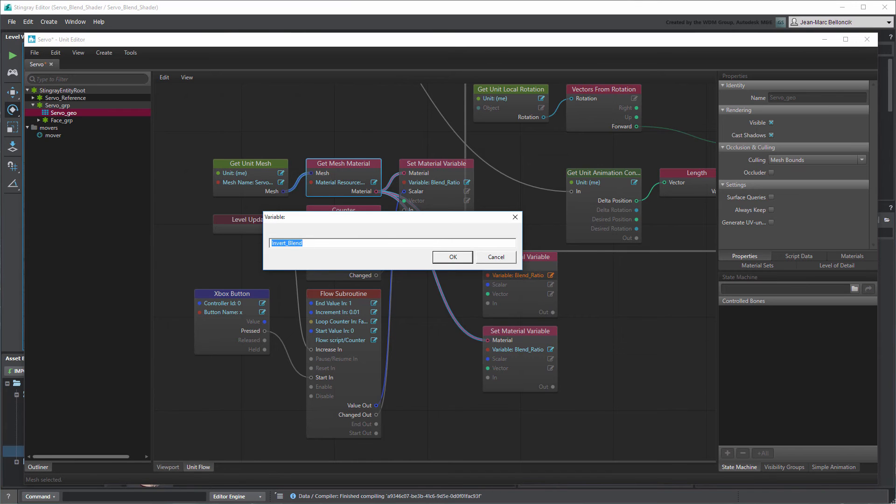
left_click(452, 256)
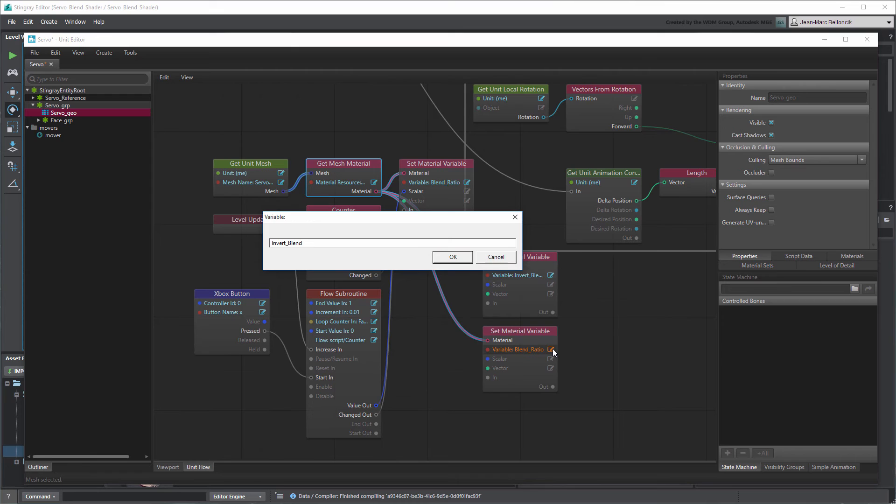
Rename the second setter to Invert_Blend and give the setters scalars 0 and 1.
left_click(451, 257)
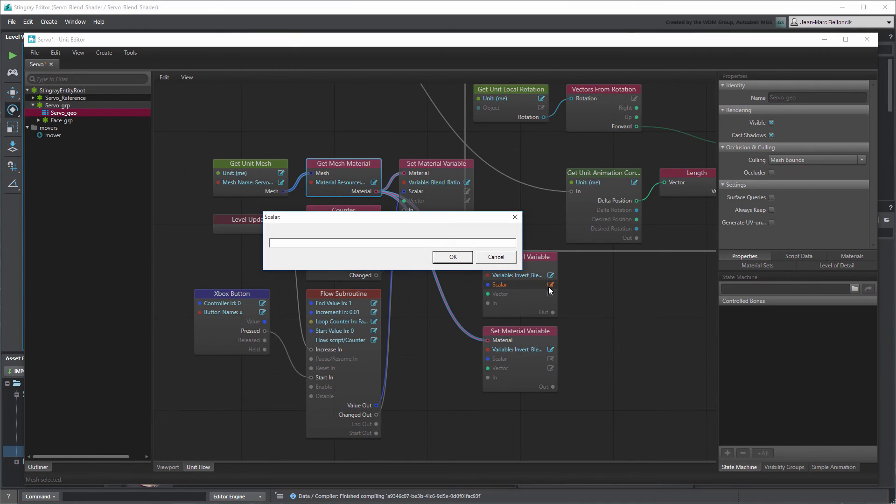
left_click(452, 257)
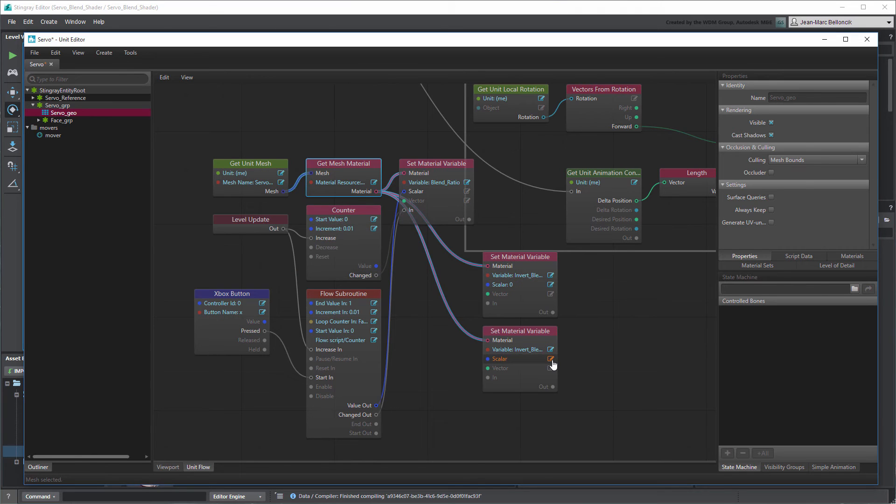
left_click(551, 358)
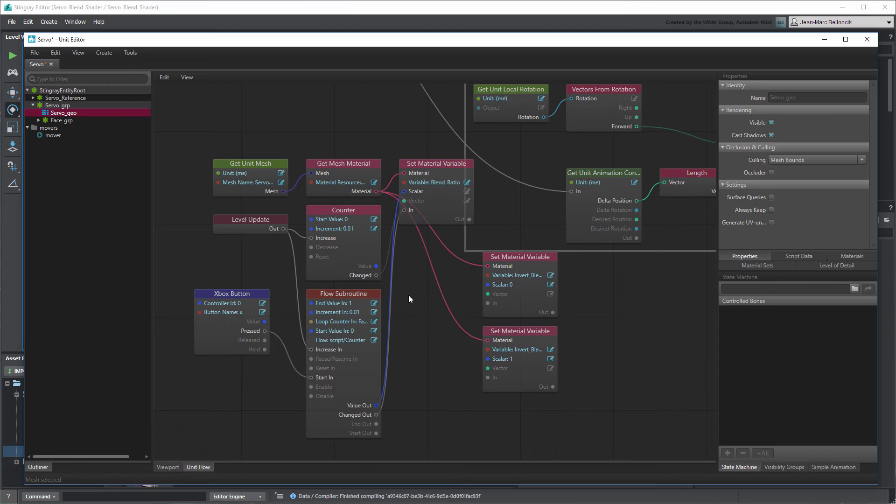
Add a Flow Control > Toggle node driving the two setters, close the editor and run Test Level.
right_click(409, 299)
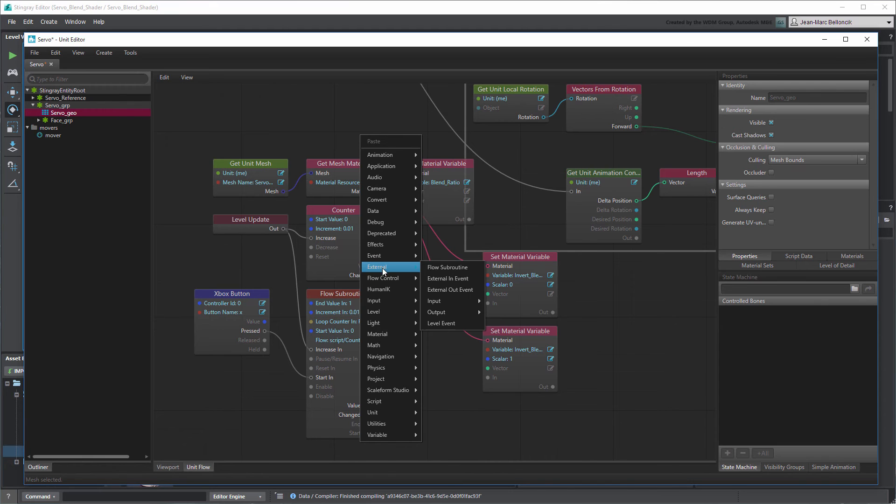
mouse_move(382, 278)
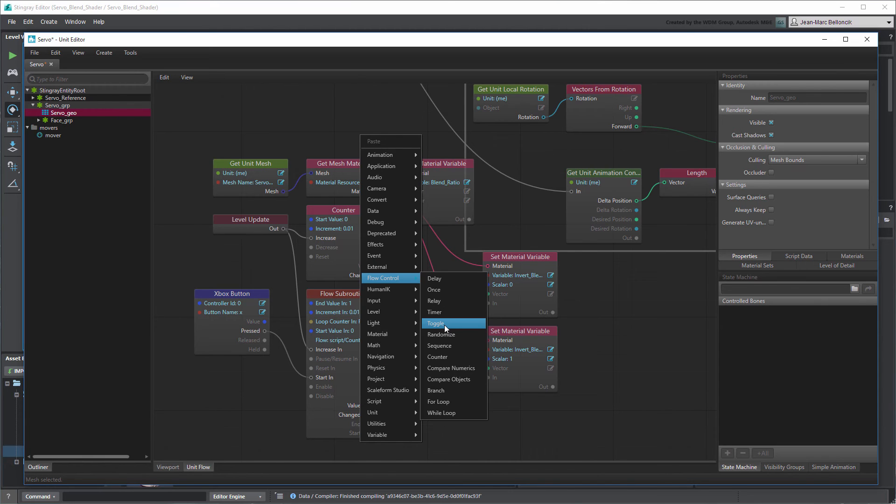
left_click(436, 323)
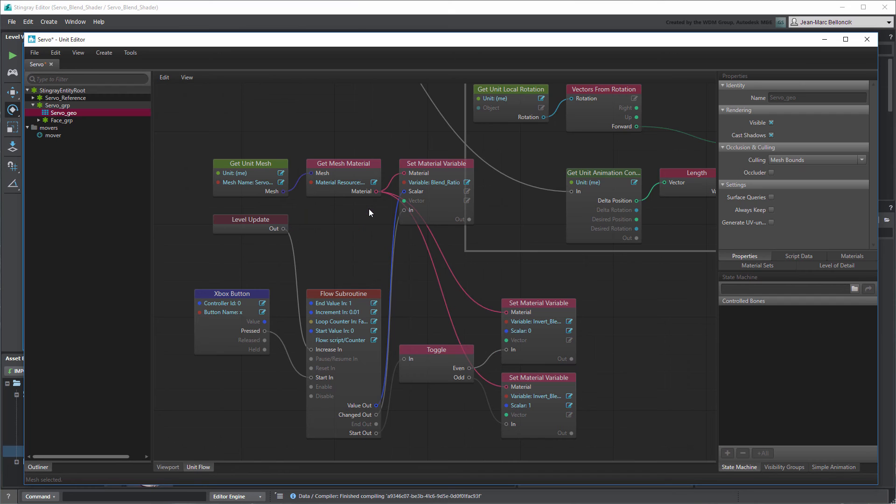
left_click(34, 53)
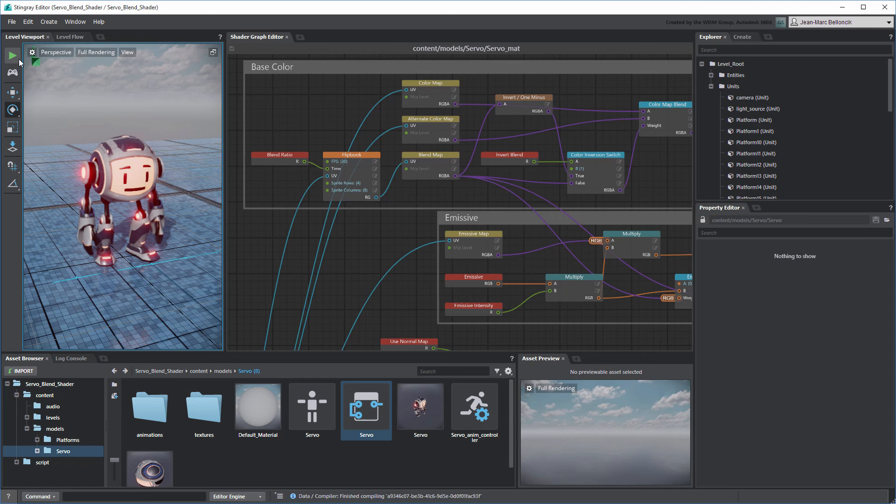
left_click(12, 55)
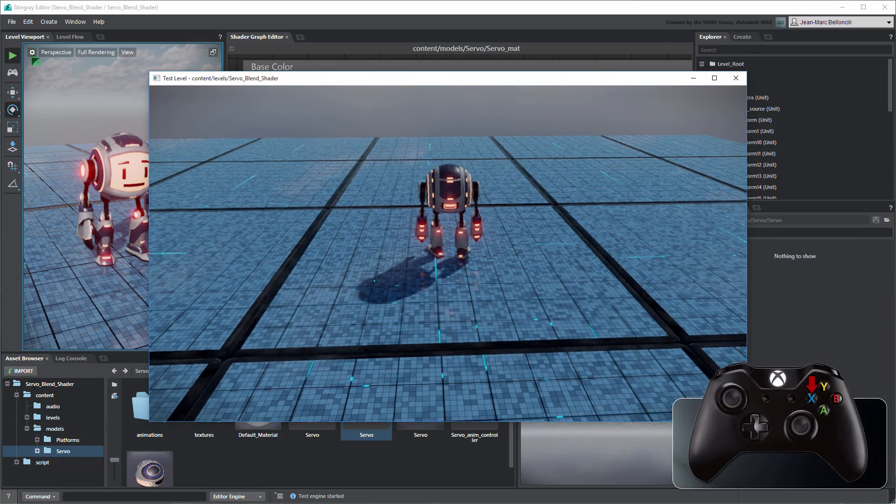